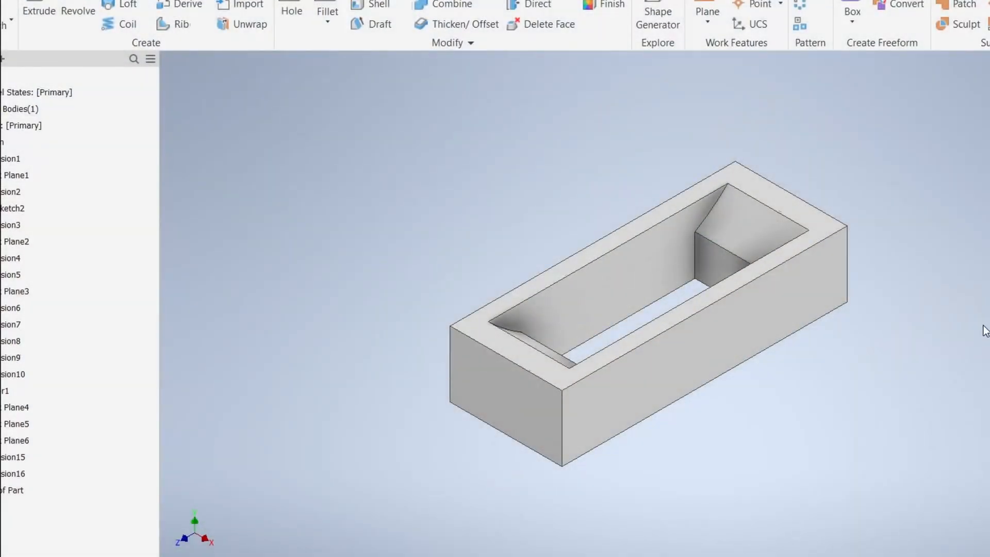
# Briefly reopen Sketch2 in Inventor and return to the finished part.
pyautogui.click(13, 208)
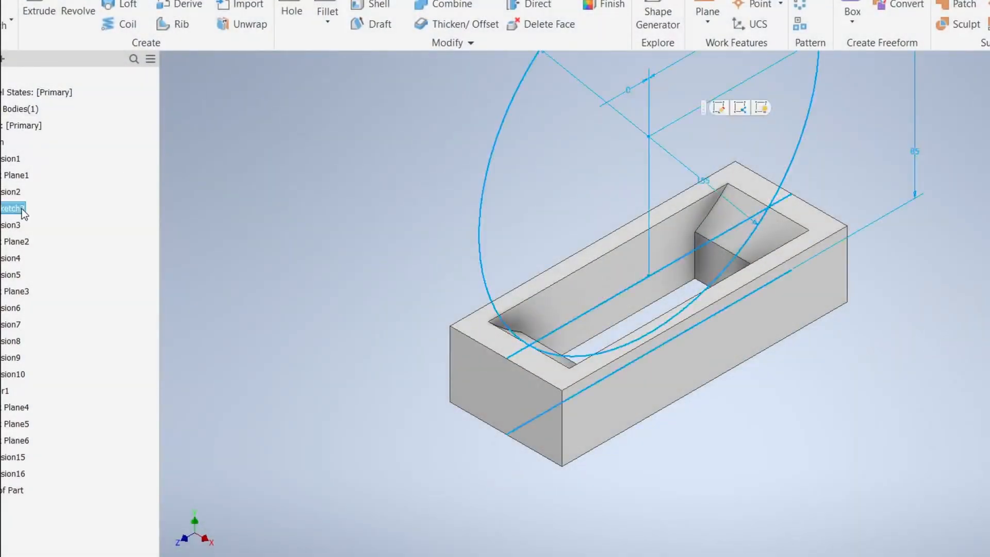
pyautogui.doubleClick(13, 208)
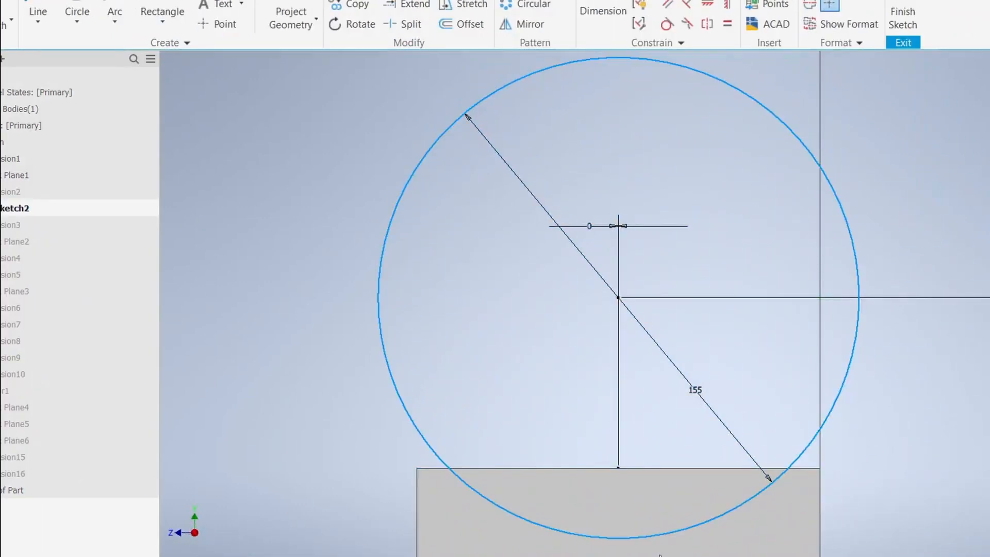
pyautogui.click(902, 17)
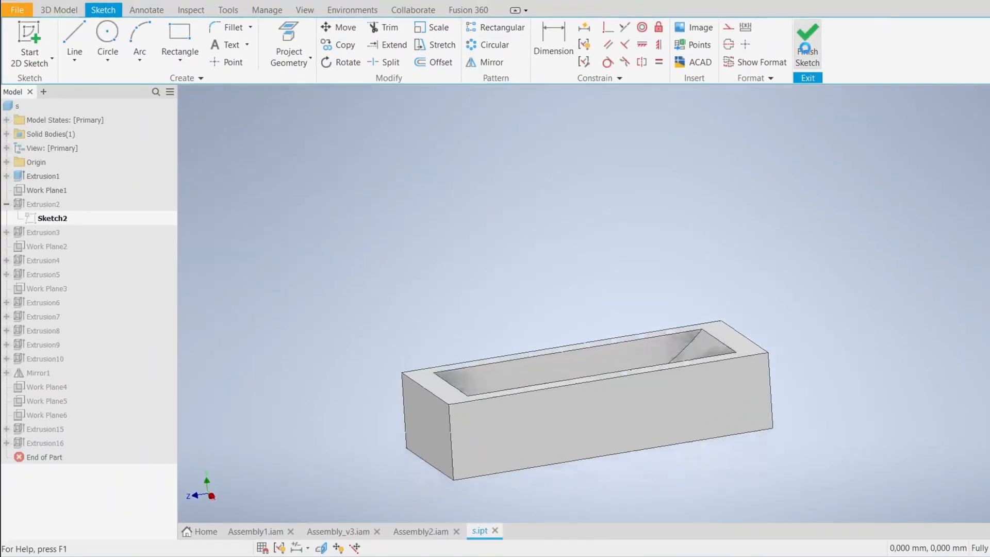
pyautogui.click(806, 45)
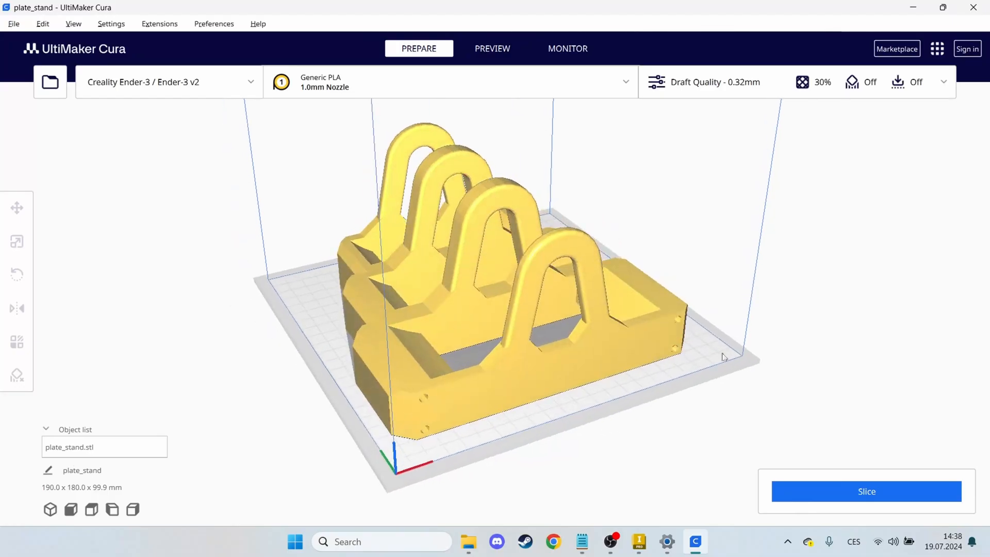
# Slice the plate stand in Cura and switch to the layer preview (7 h 10 min, 372 g).
pyautogui.click(866, 491)
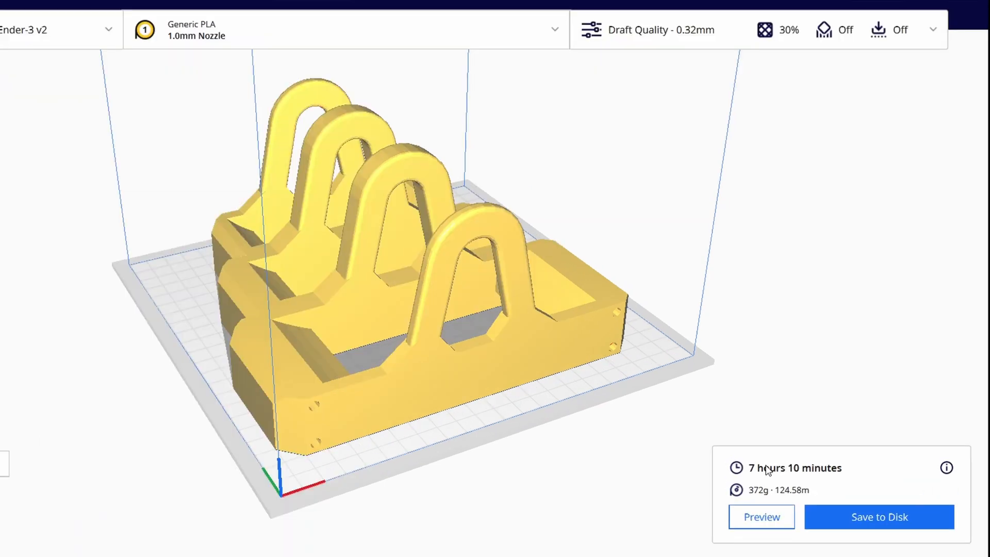
pyautogui.click(760, 517)
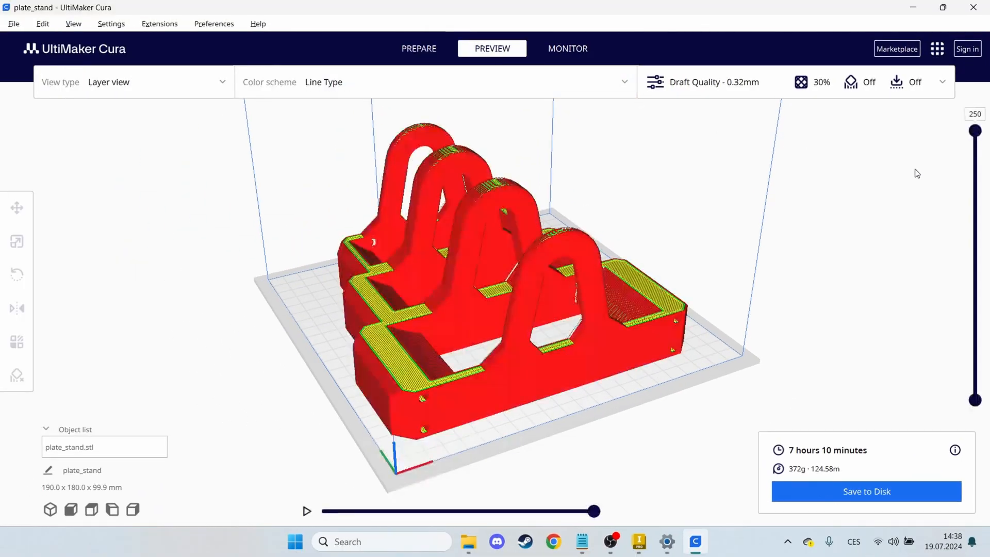